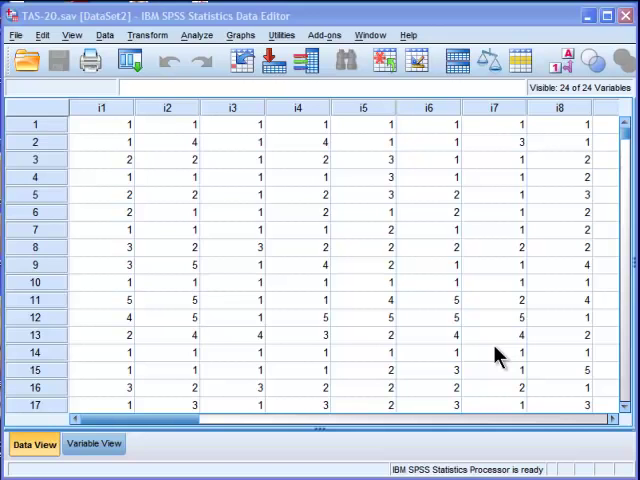
Step: Browse the syntax window to locate the GET command reading the active file
left_click(100, 122)
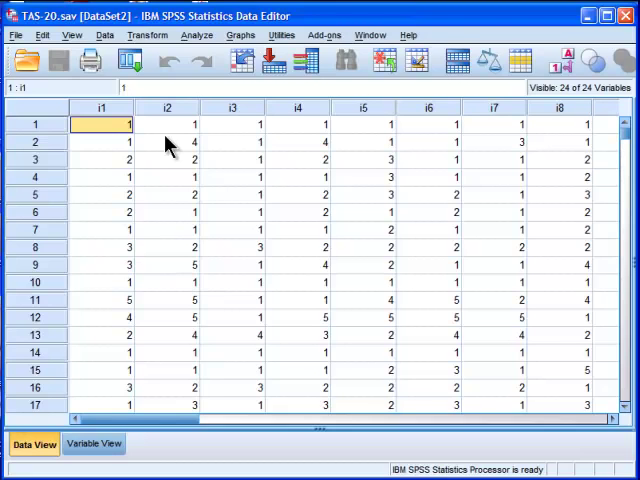
left_click(168, 124)
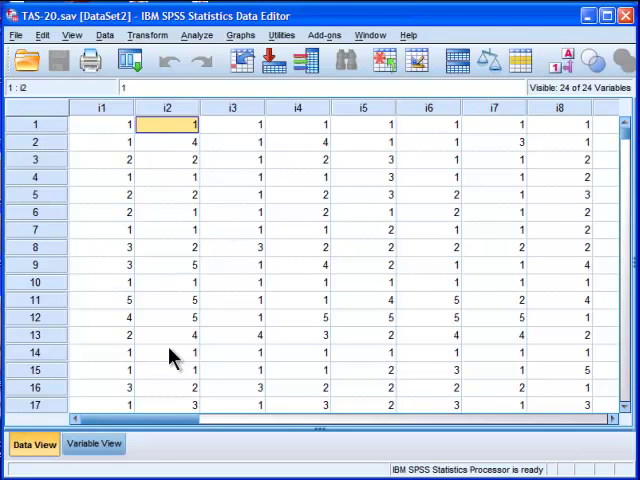
scroll("right", 3)
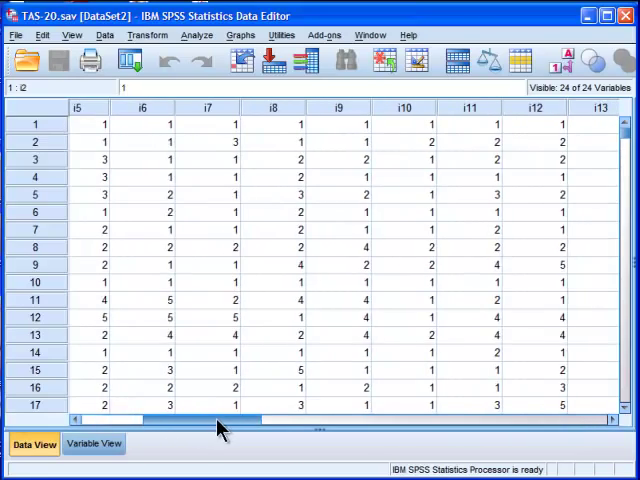
scroll("right", 3)
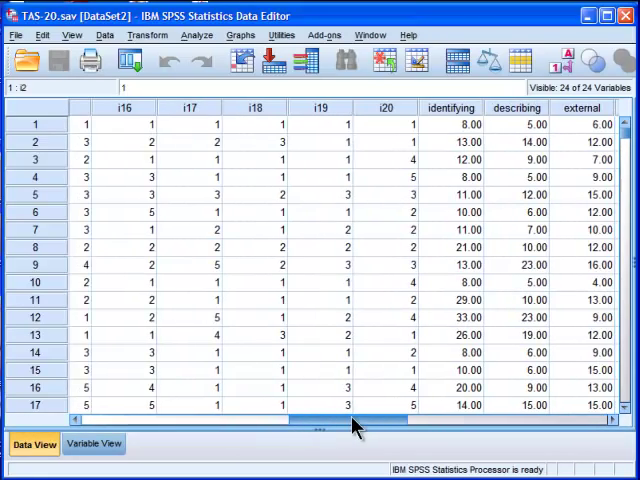
scroll("right", 3)
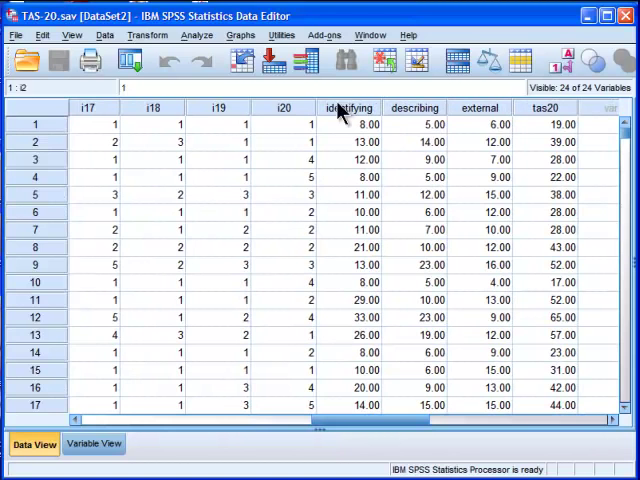
mouse_move(370, 408)
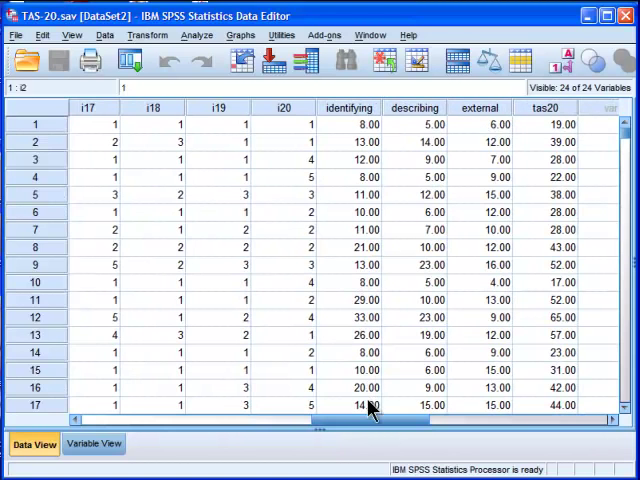
scroll("left", 3)
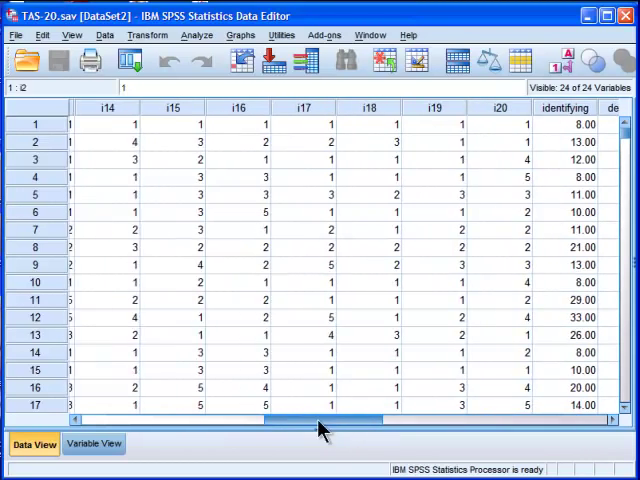
scroll("left", 3)
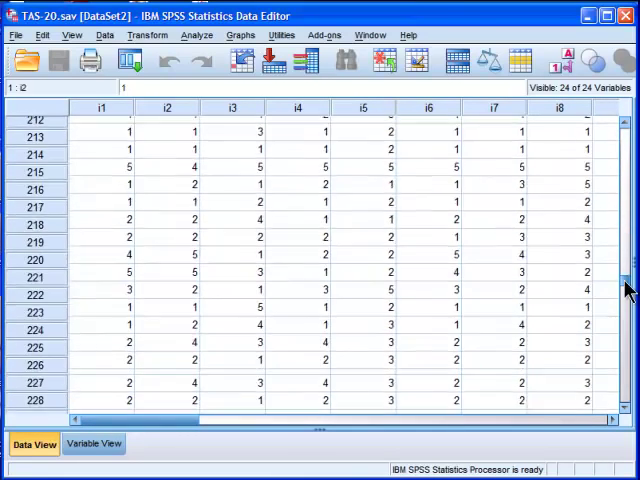
scroll("down", 3)
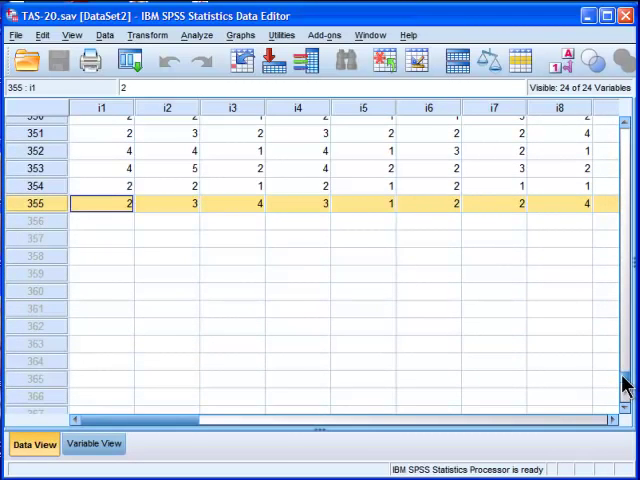
scroll("up", 3)
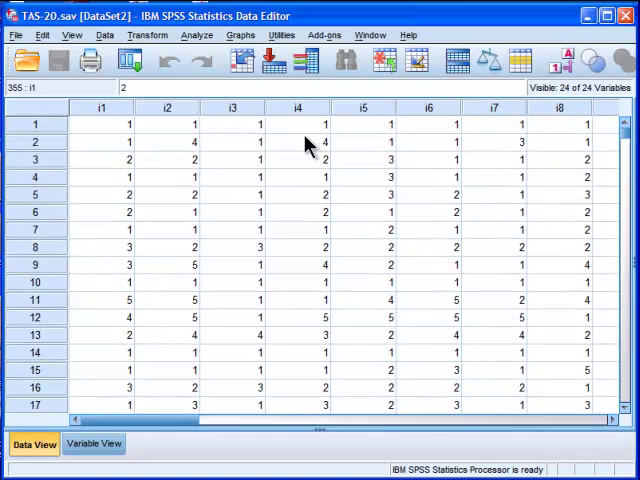
Step: Change the GET variable list to 'i1 to i20' and move down to the settings section
left_click(232, 122)
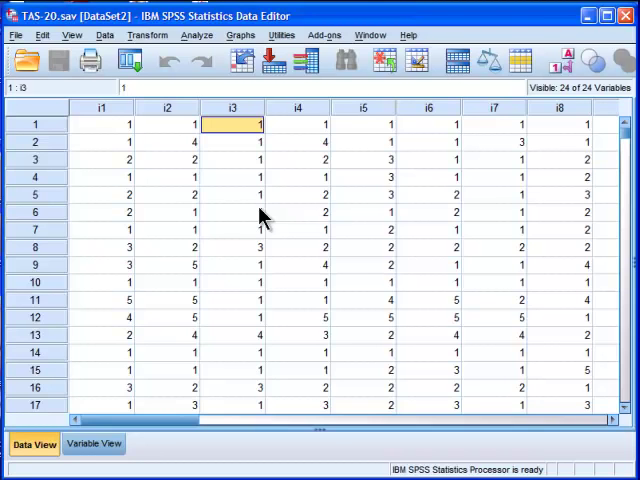
mouse_move(220, 160)
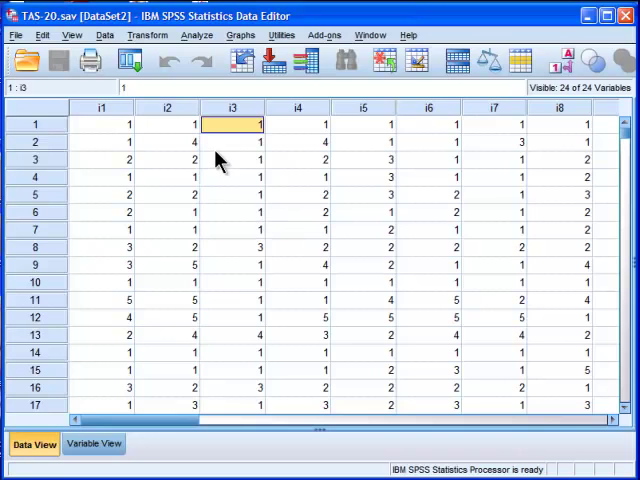
left_click(232, 142)
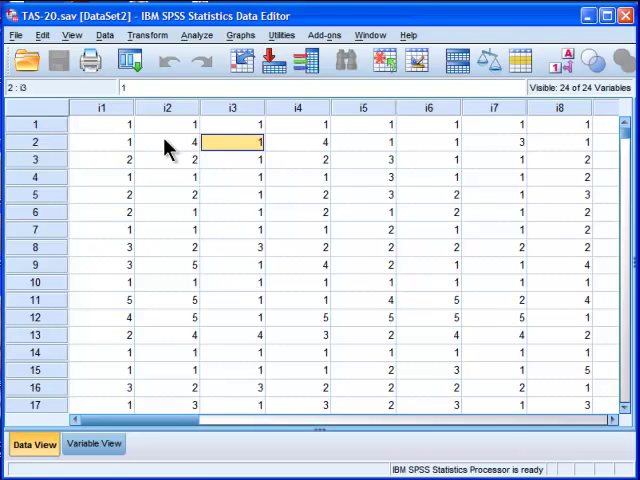
left_click(168, 122)
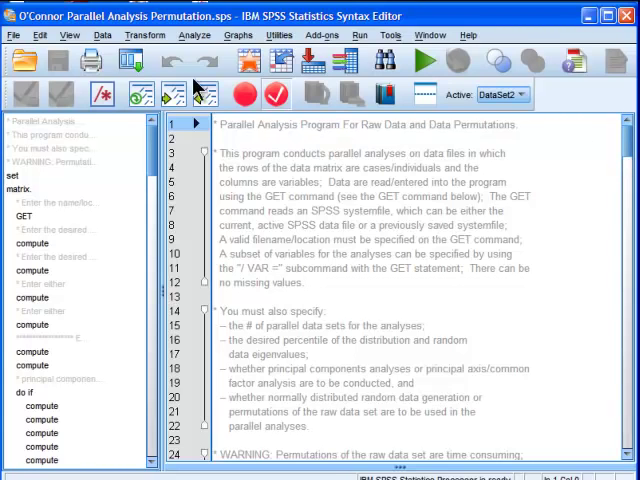
mouse_move(484, 232)
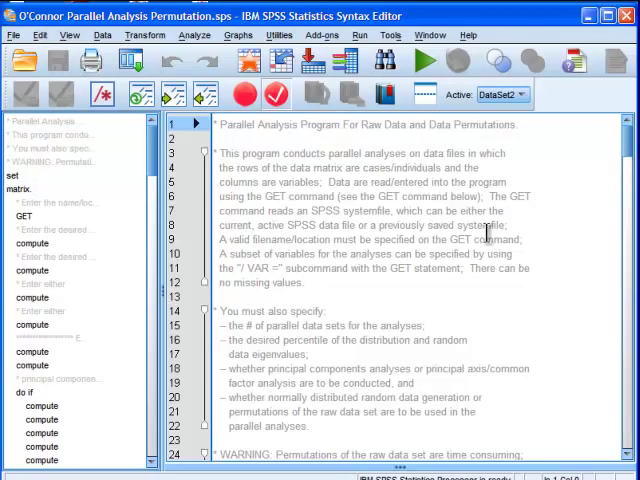
scroll("down", 3)
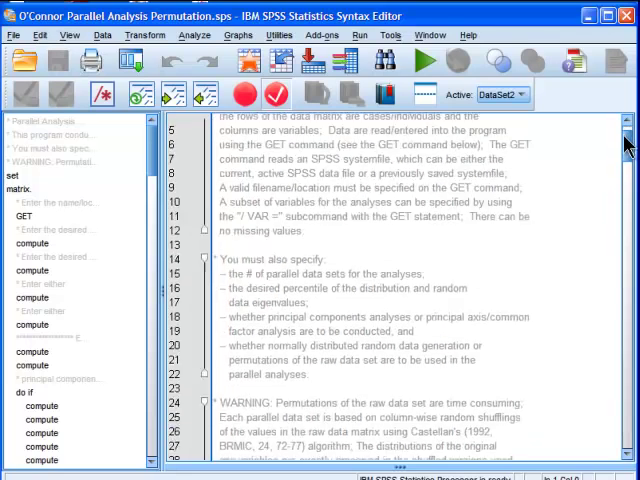
scroll("down", 3)
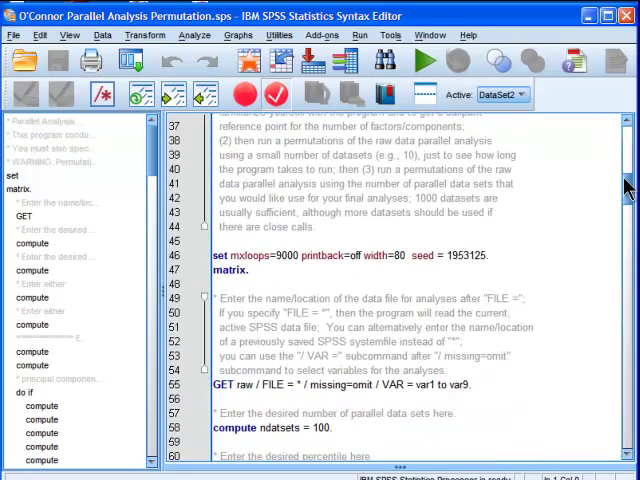
scroll("down", 3)
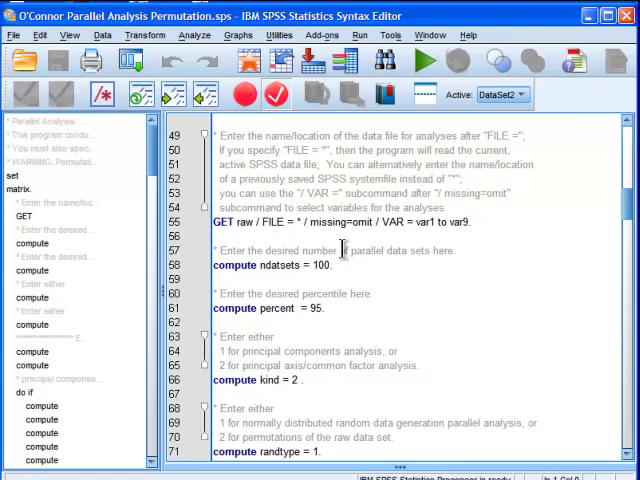
mouse_move(432, 222)
type("i")
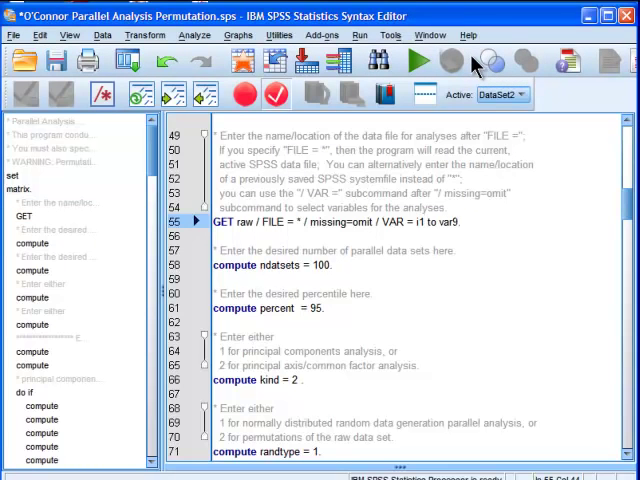
Step: Set the number of parallel datasets (ndatsets) to 500 instead of 100
double_click(452, 222)
type("i20")
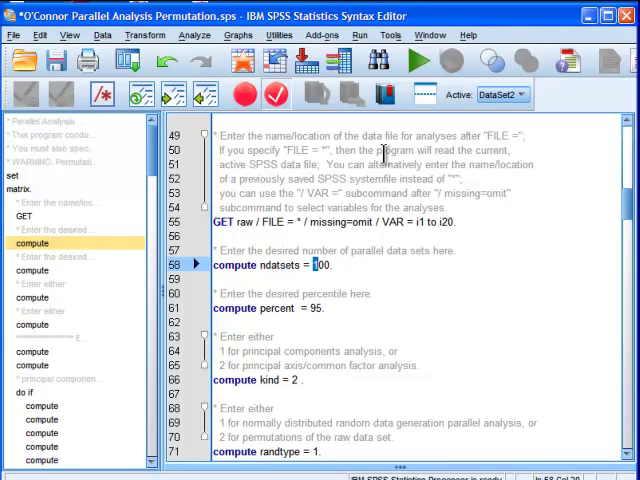
type("500")
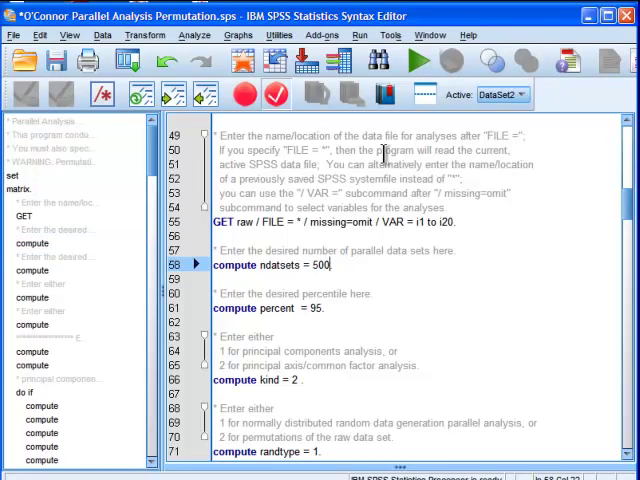